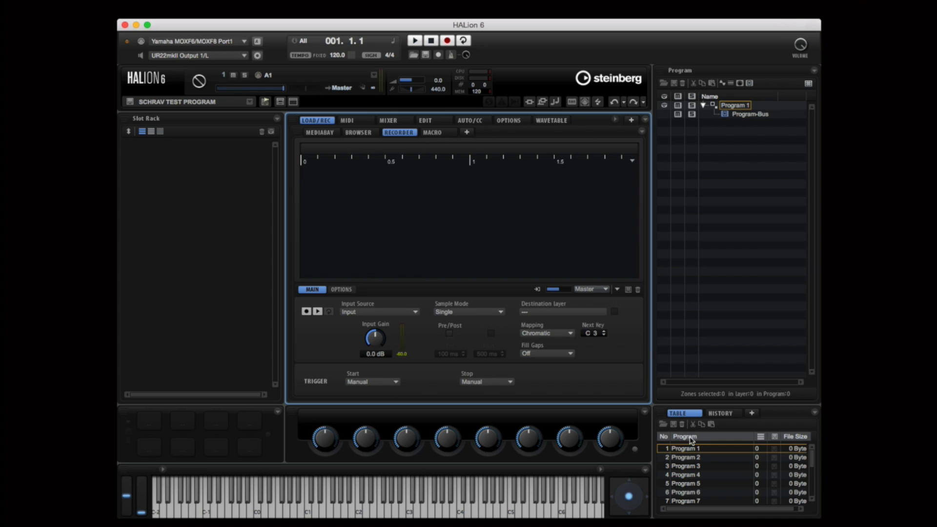
# Step: Load Program 1 into the first slot and give it a new wavetable zone, Zone 1
pyautogui.doubleClick(682, 448)
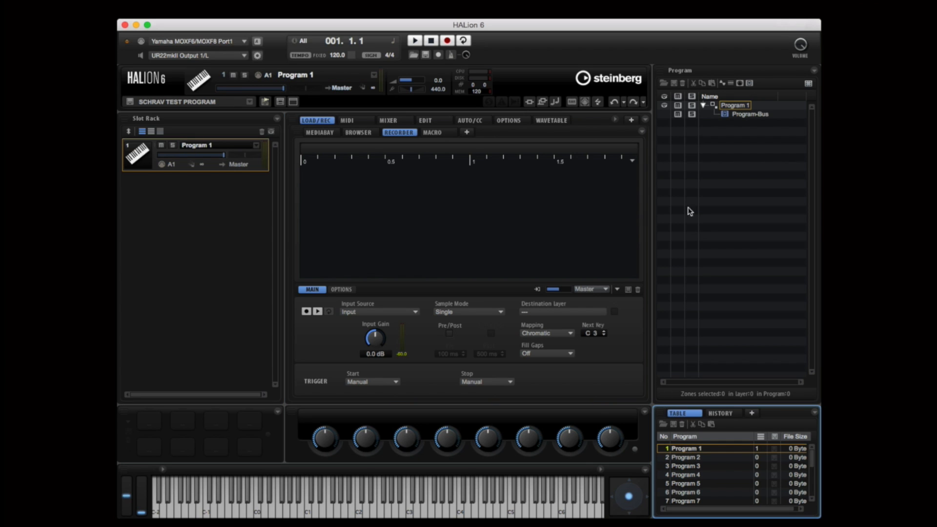
pyautogui.click(729, 83)
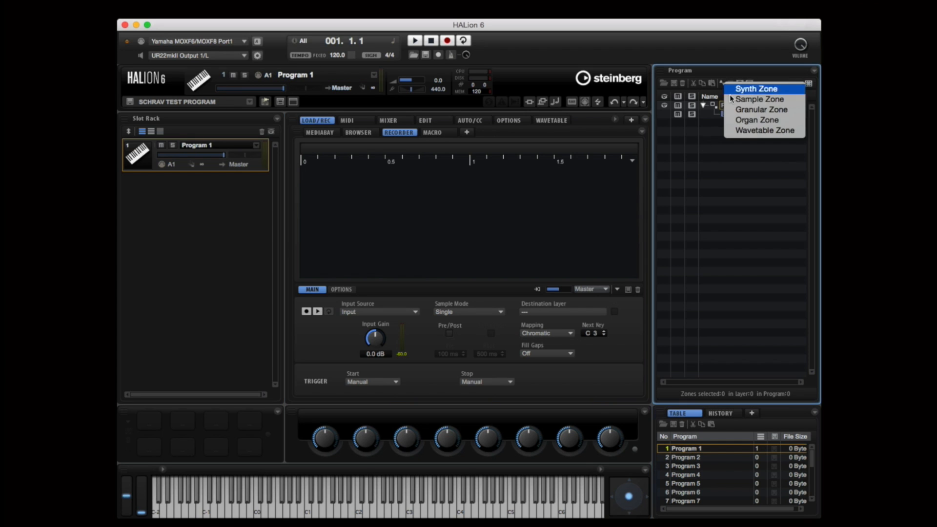
pyautogui.click(756, 88)
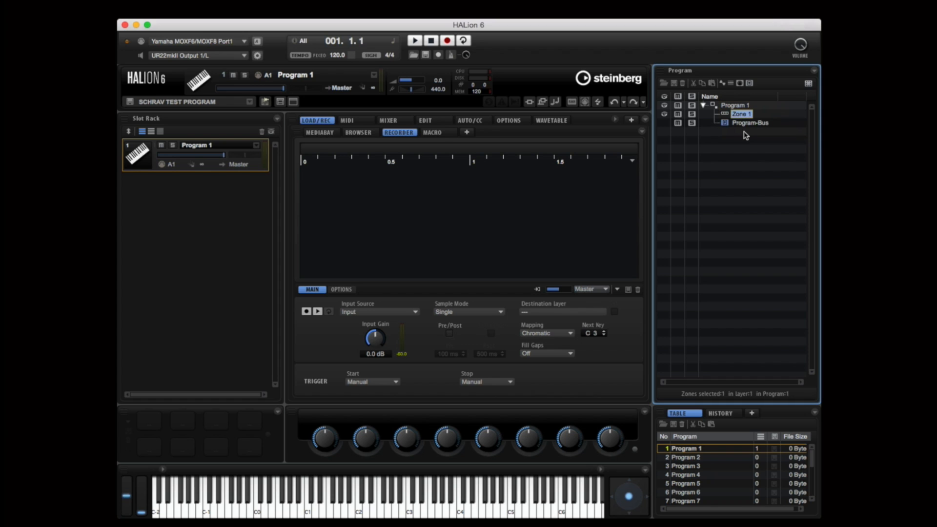
pyautogui.click(293, 101)
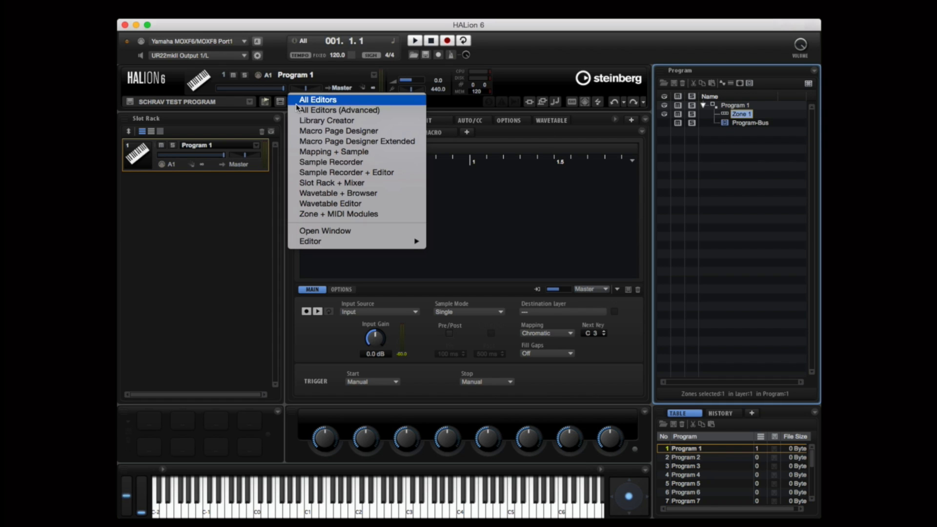
pyautogui.moveTo(322, 193)
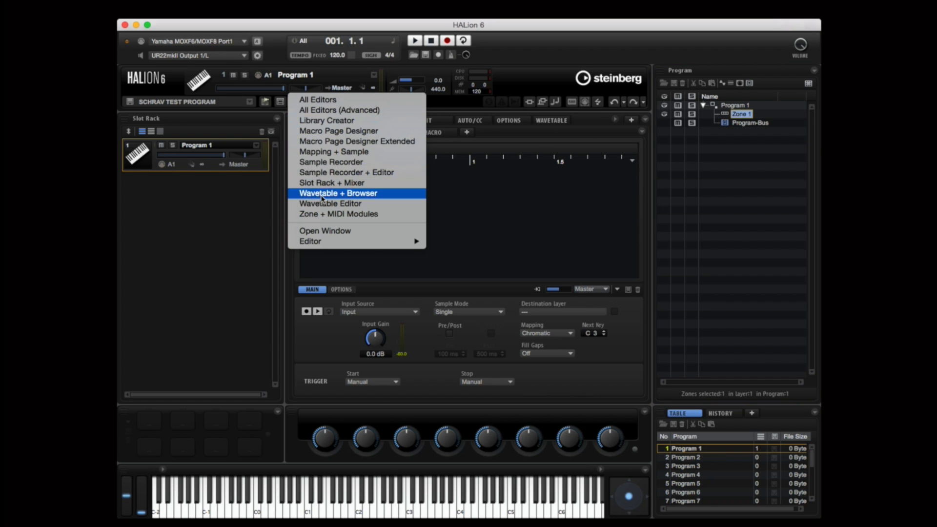
# Step: Switch the editor layout to Wavetable + Browser for Zone 1
pyautogui.click(338, 193)
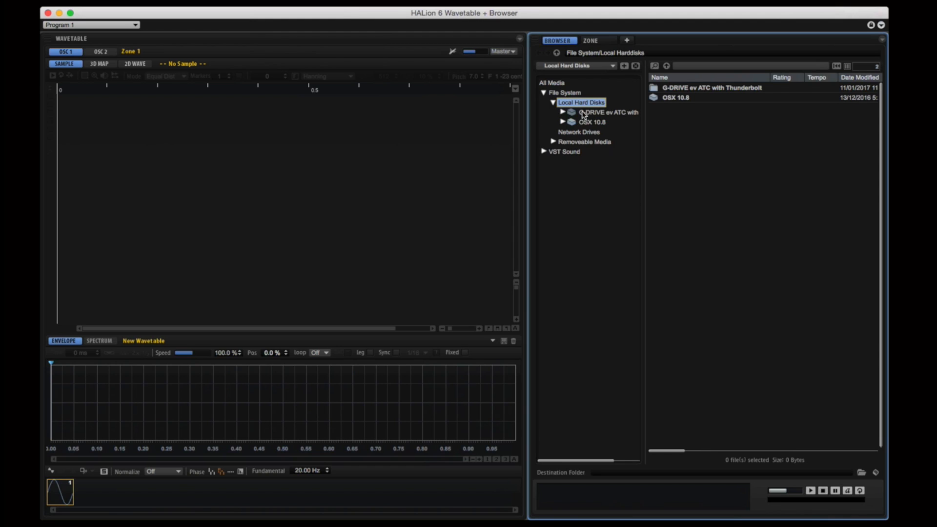
# Step: Browse G-DRIVE > HALION 6, preview Wide_EP_A2, and load it into Zone 1's oscillator
pyautogui.click(563, 112)
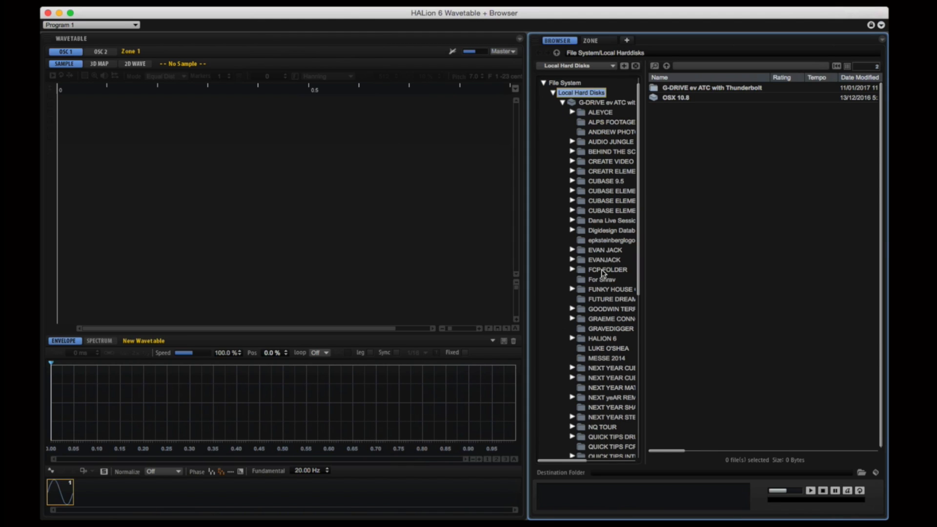
pyautogui.click(573, 337)
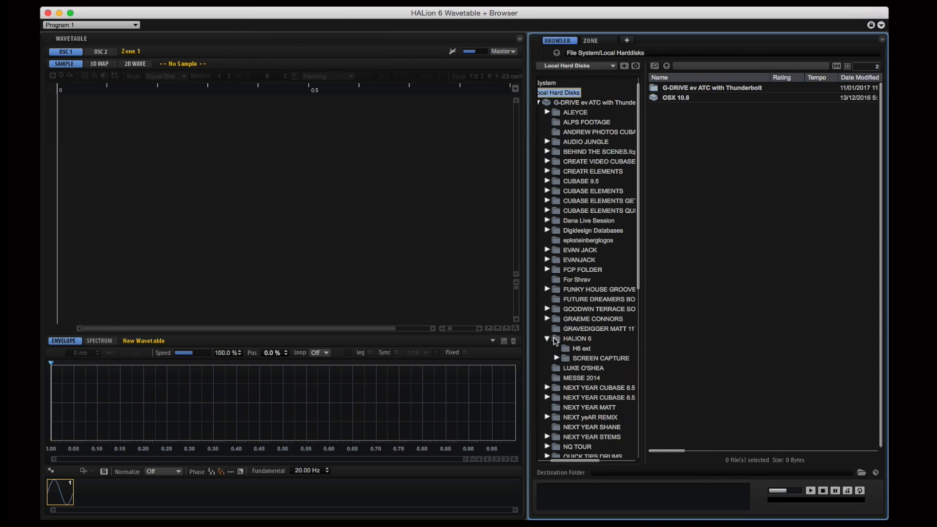
pyautogui.click(576, 339)
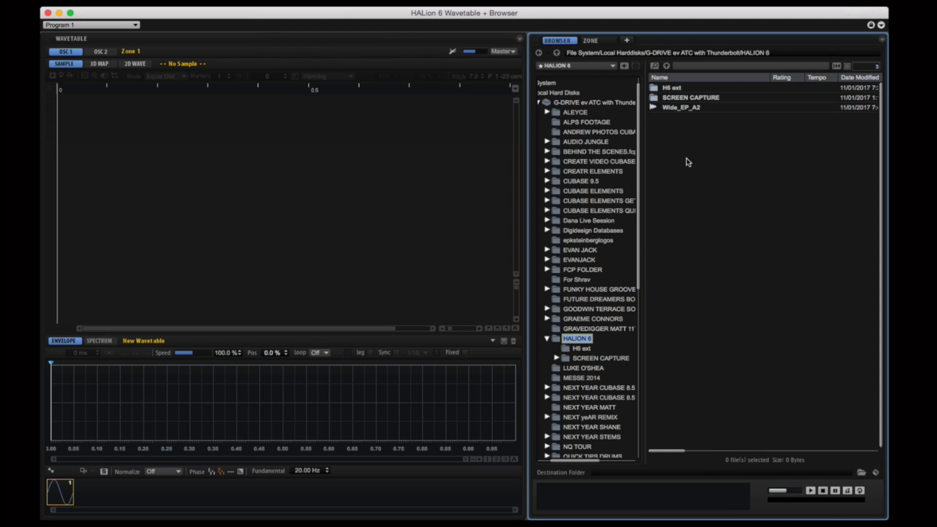
pyautogui.click(681, 107)
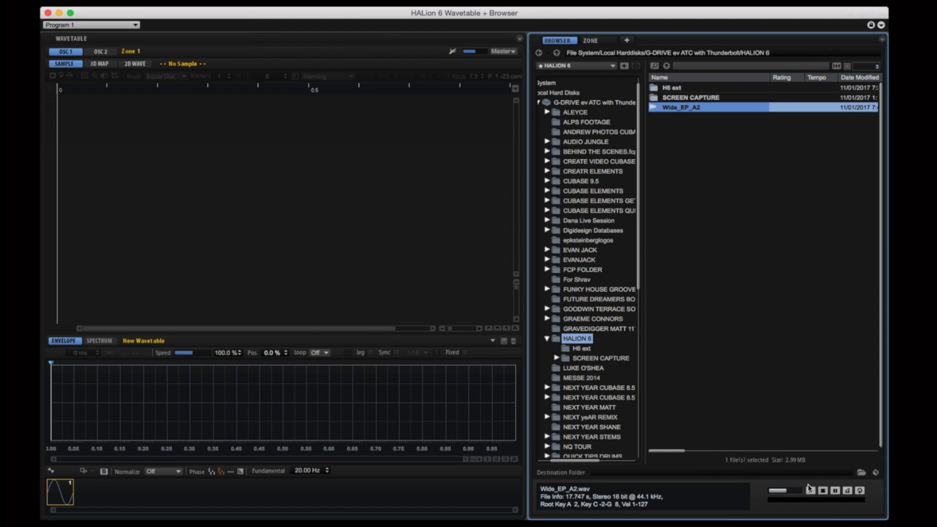
pyautogui.click(810, 489)
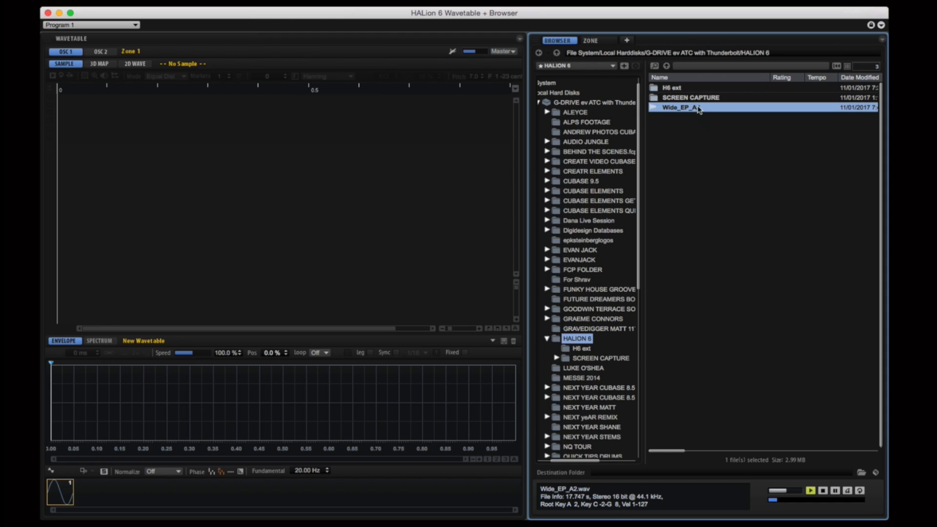
pyautogui.doubleClick(693, 107)
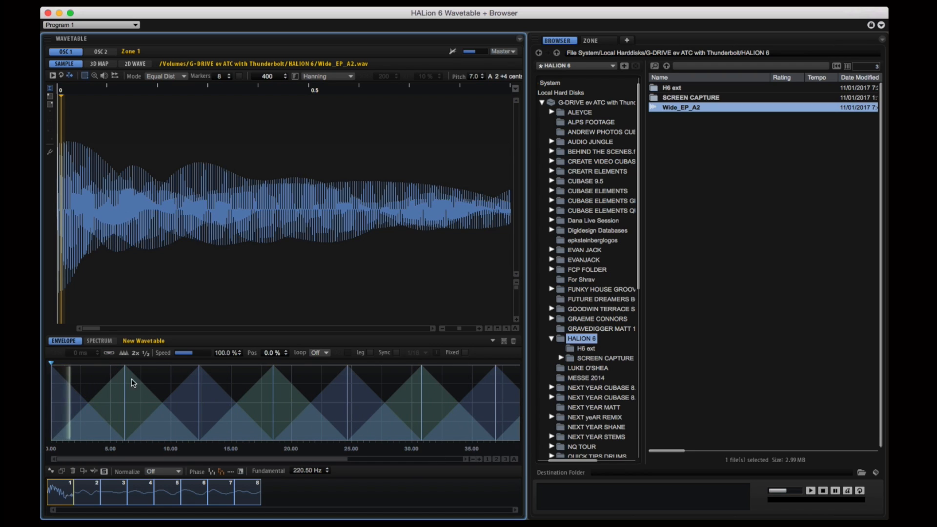
# Step: Try Exponential marker placement, then set the Sample page Mode to Spectral Voiced
pyautogui.click(165, 76)
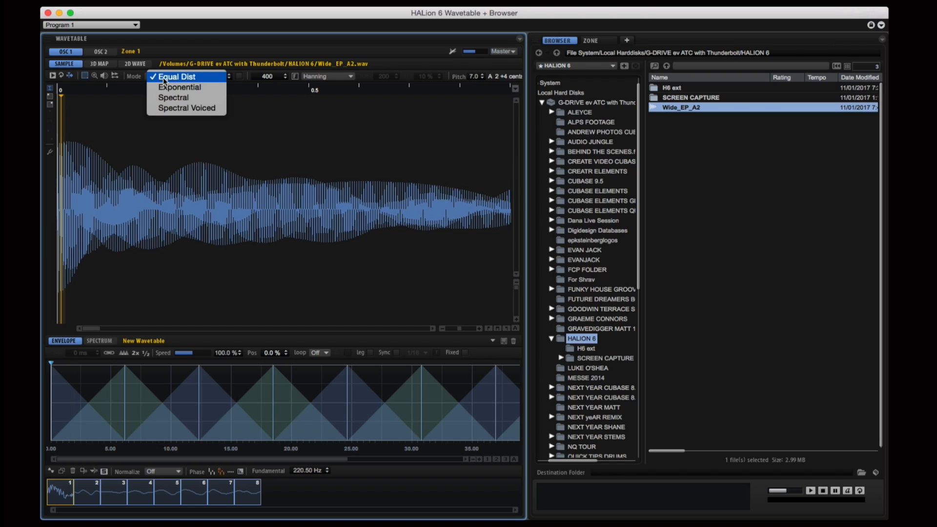
pyautogui.click(179, 87)
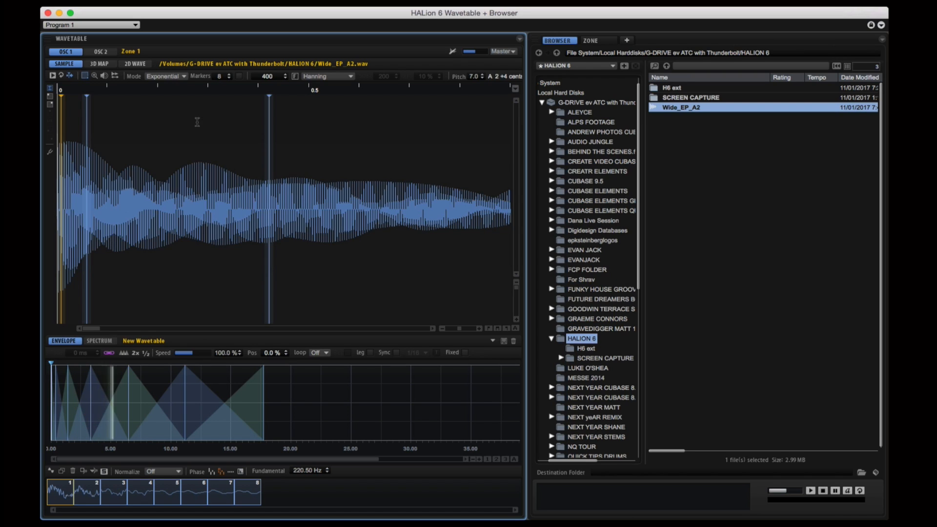
pyautogui.click(166, 76)
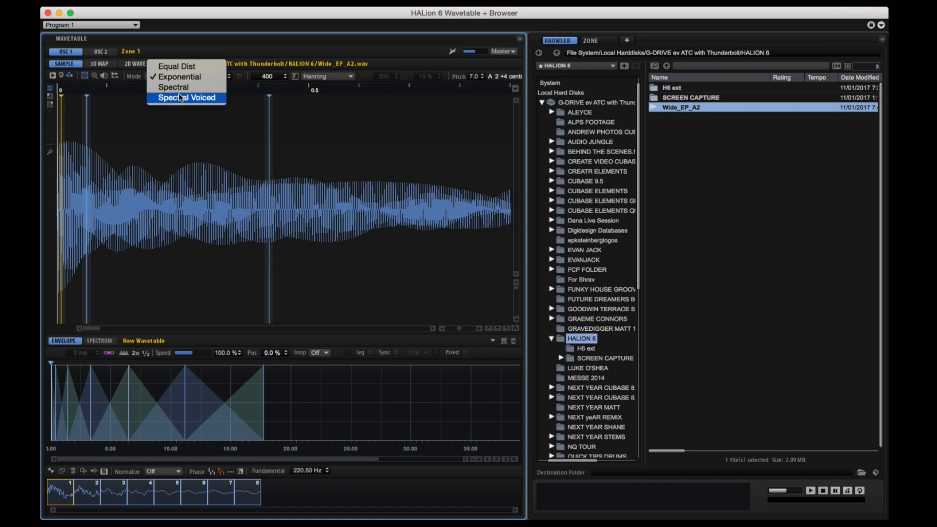
pyautogui.click(186, 98)
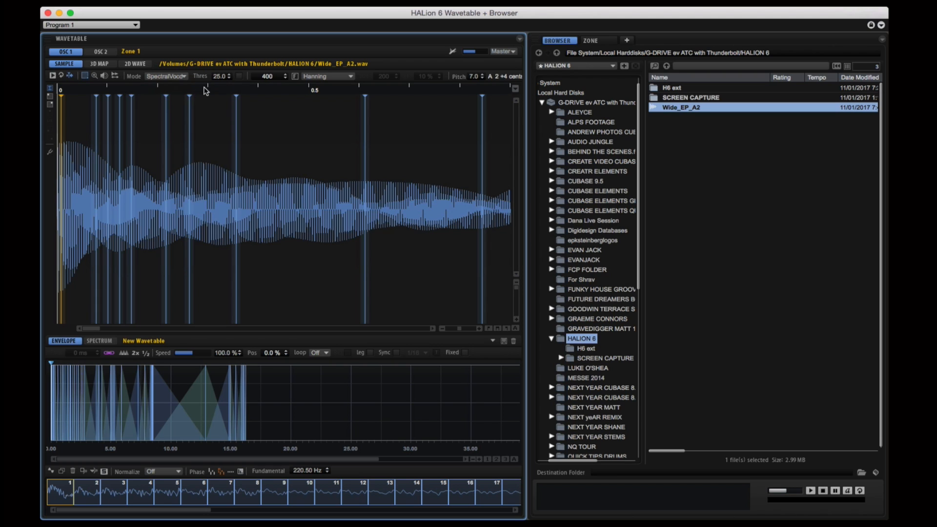
pyautogui.moveTo(463, 439)
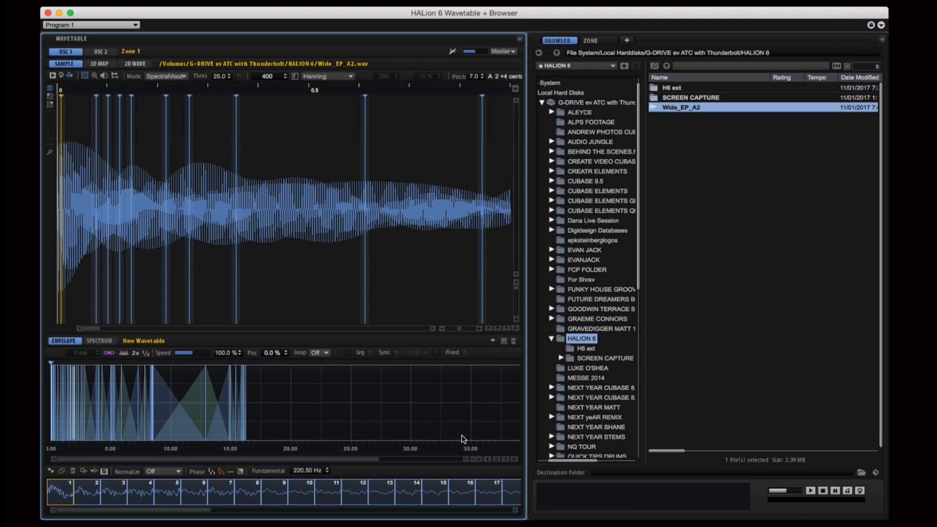